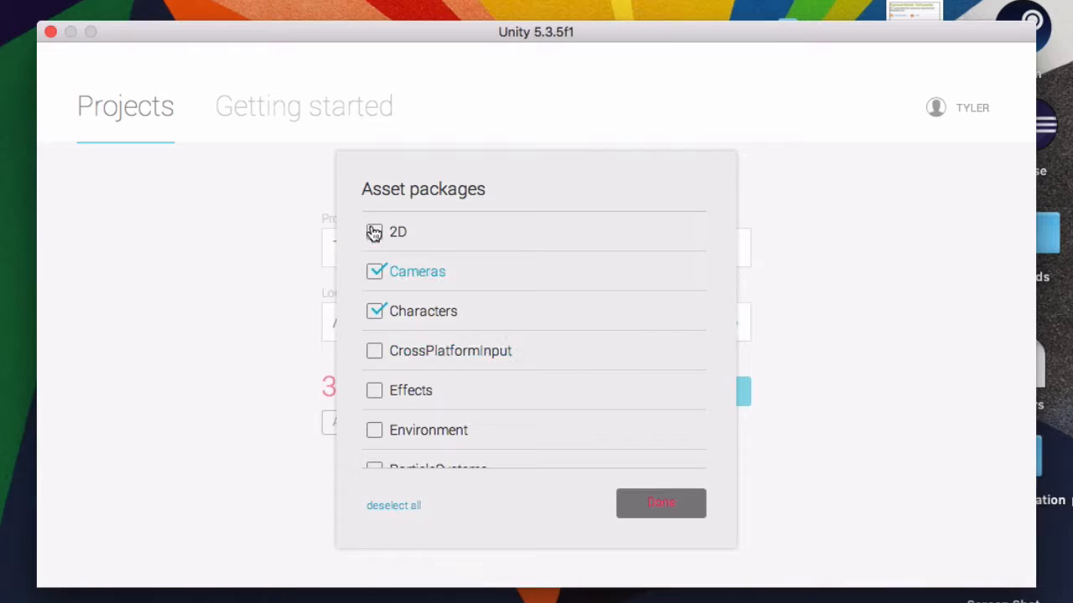
- Confirm the Cameras and Characters asset packages for import into the new project
left_click(661, 503)
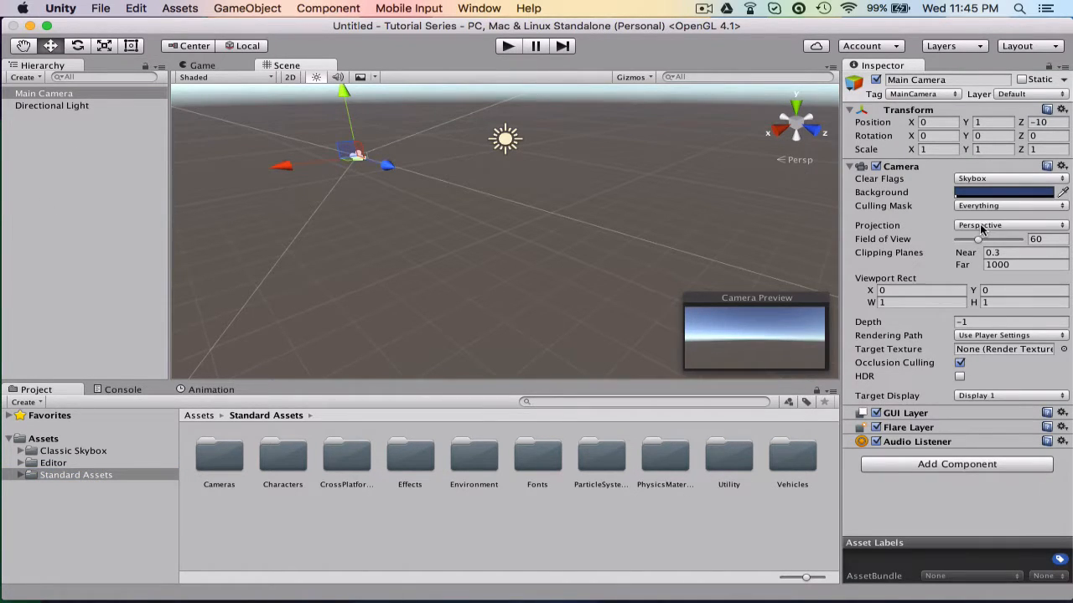
mouse_move(972, 217)
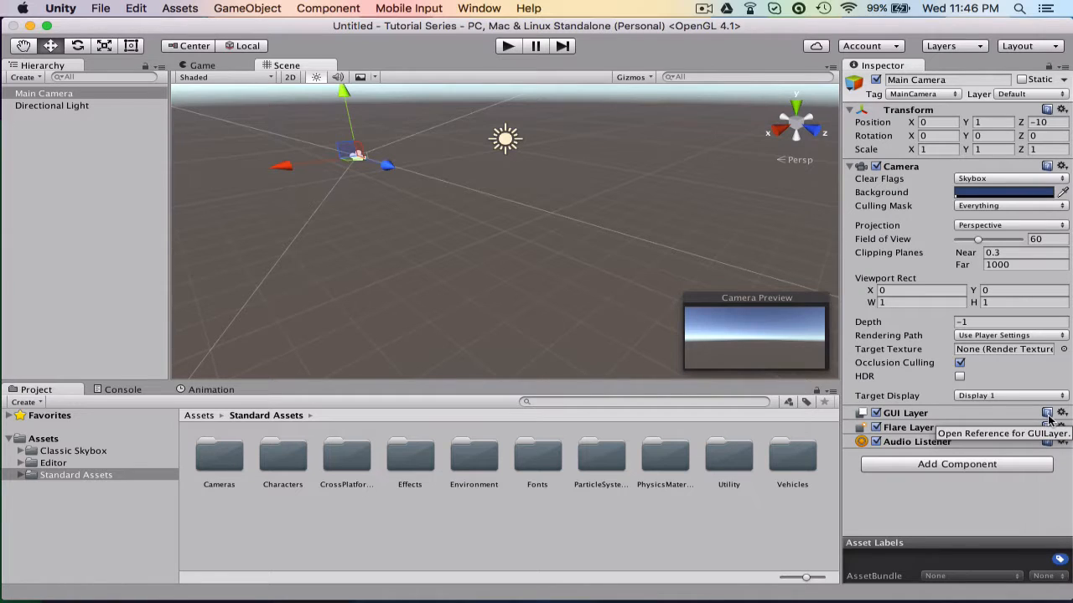
- Select the Main Camera in the Hierarchy
left_click(52, 105)
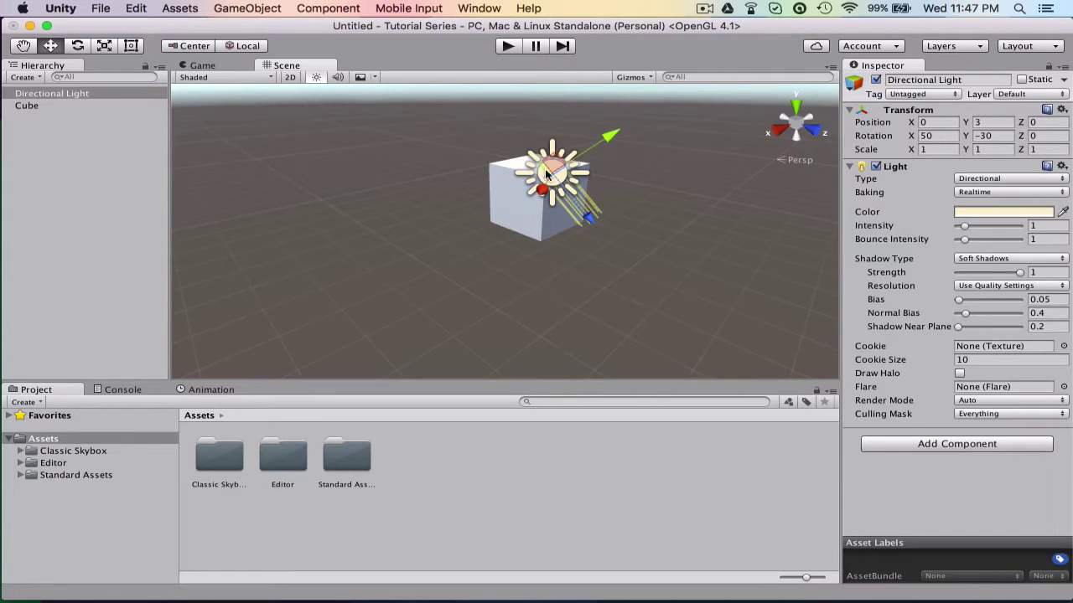
- Select the Main Camera in the Hierarchy so it can be removed
left_click(26, 105)
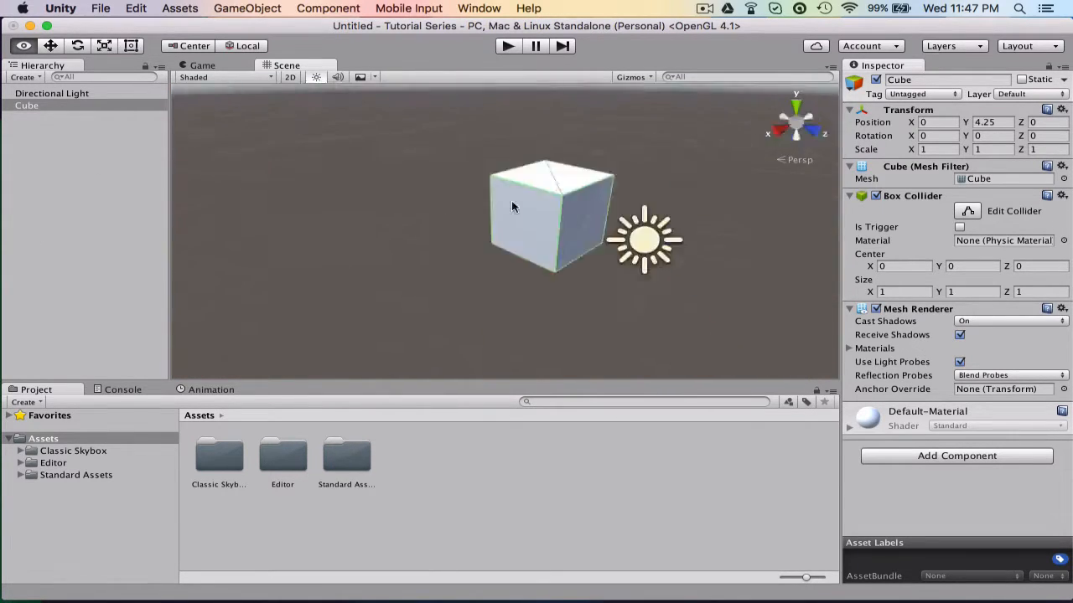
left_click_drag(514, 207, 568, 191)
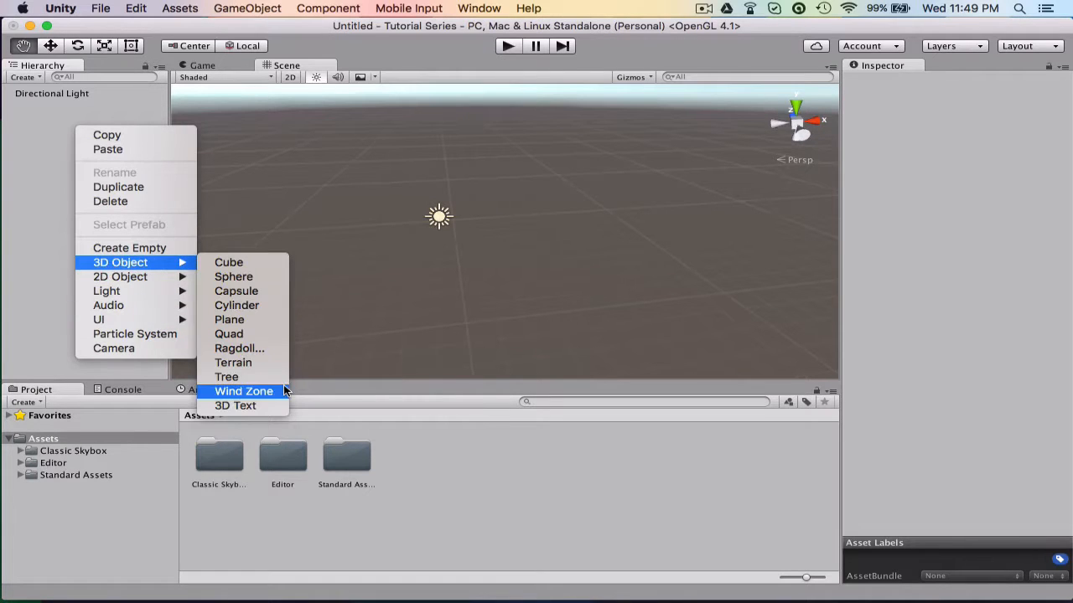
- Add a new Terrain object to the scene
left_click(232, 362)
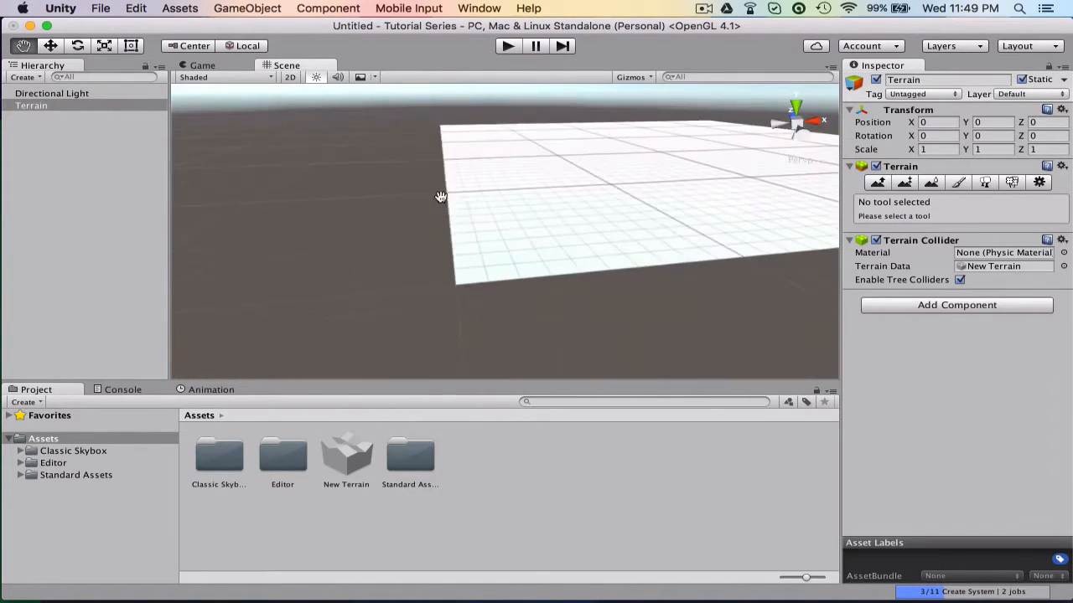
left_click_drag(441, 197, 491, 218)
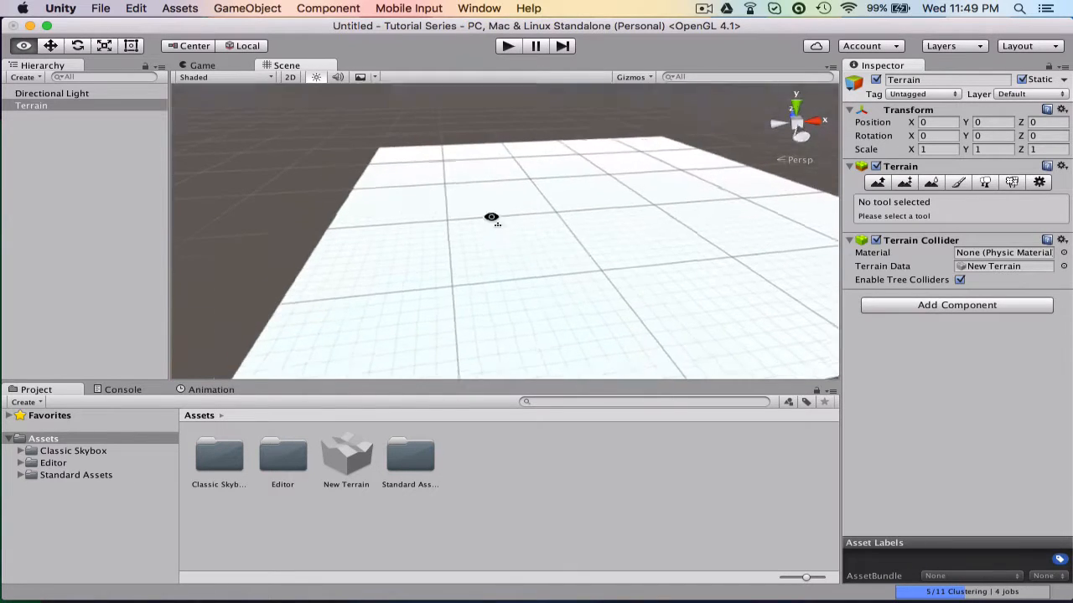
- Activate the Raise/Lower Terrain sculpting tool for the flat terrain
left_click_drag(491, 218, 505, 199)
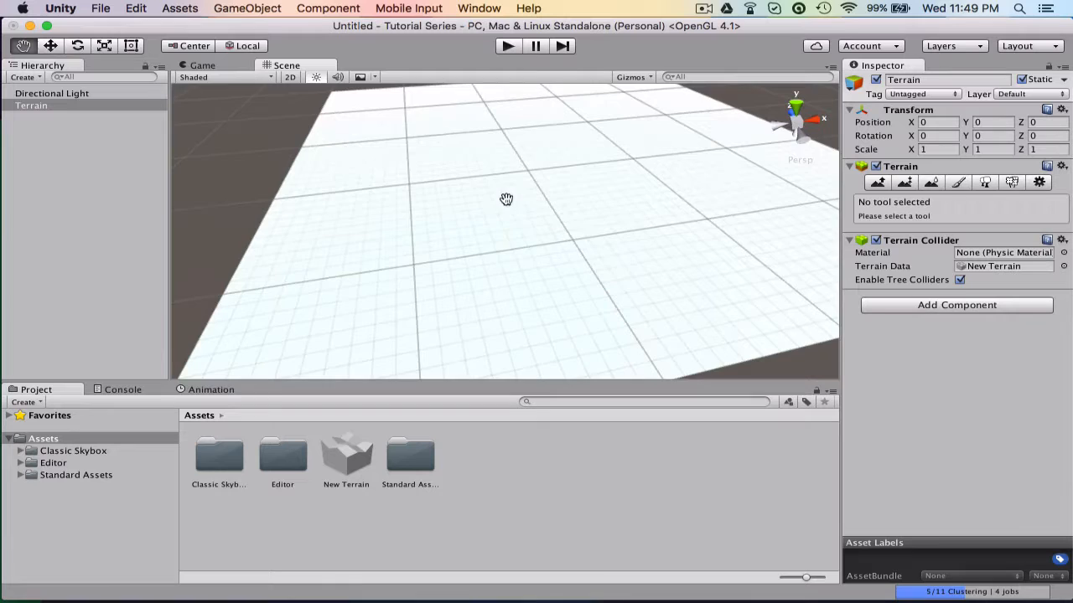
left_click(877, 183)
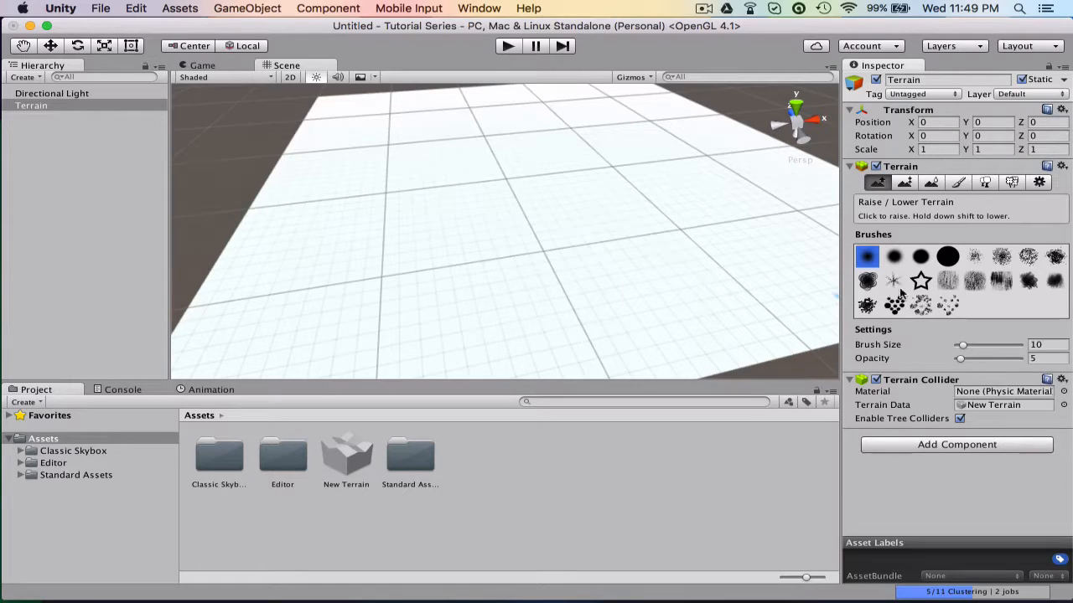
- Pick a larger sculpting brush for raising the terrain
left_click(947, 256)
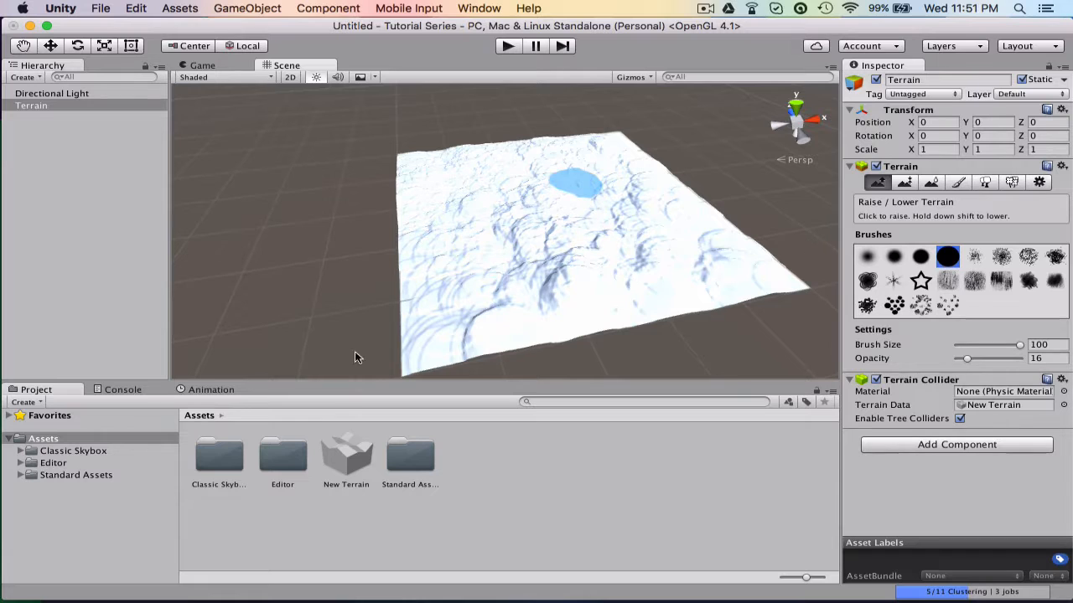
left_click(957, 182)
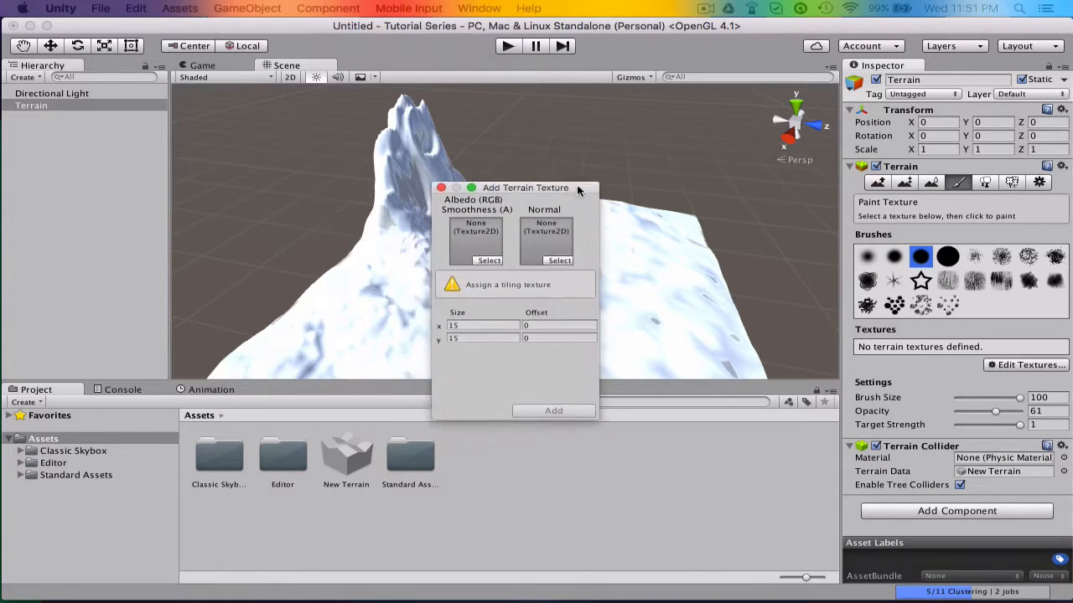
- Begin setting up terrain texture painting from the Scene view
left_click(441, 187)
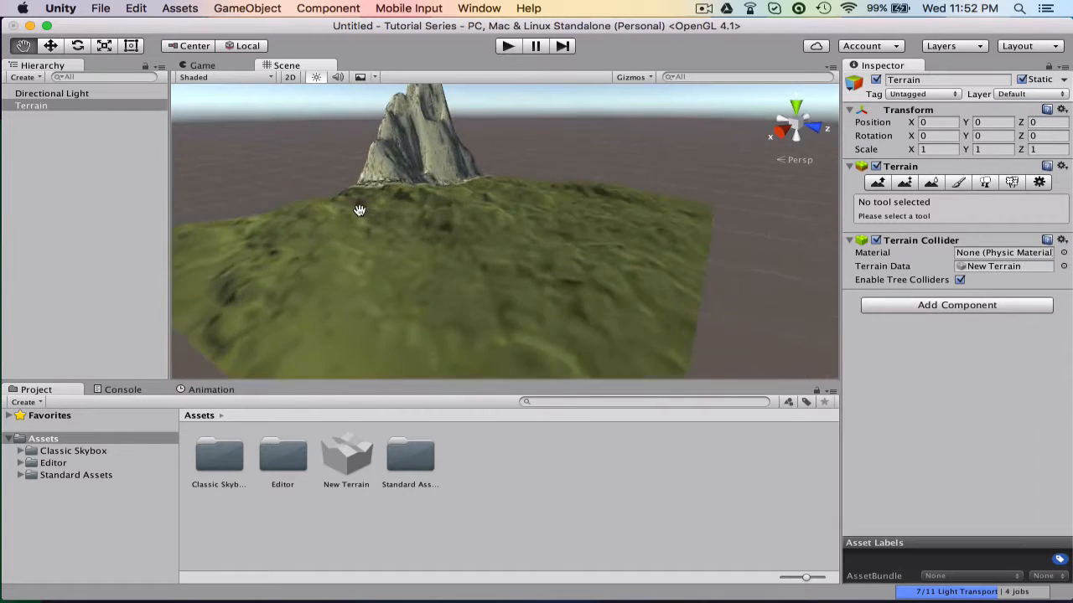
- Switch the terrain tool to Paint Texture mode
left_click(951, 183)
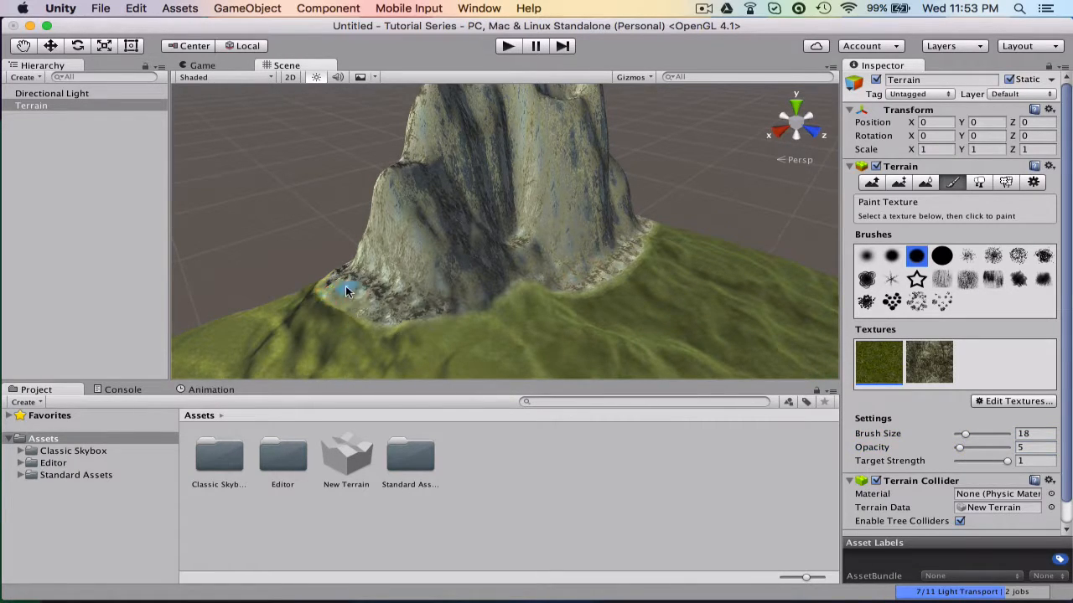